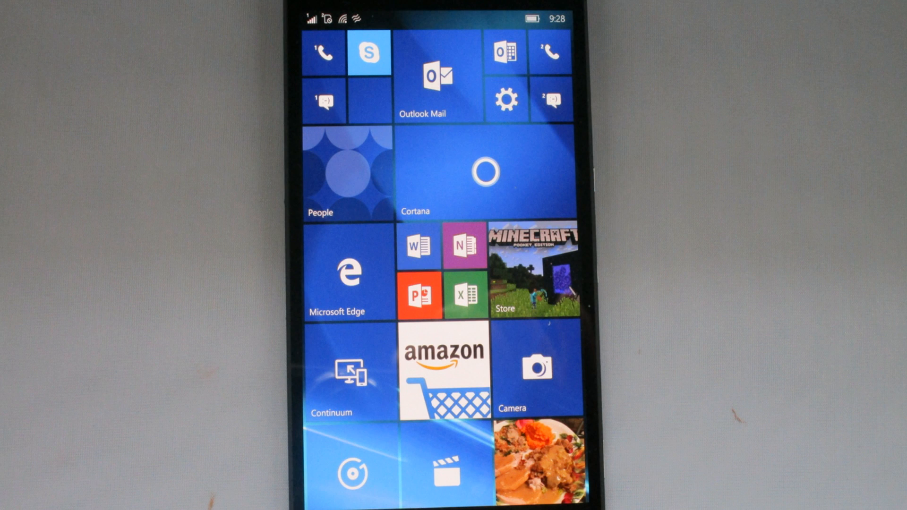
# Step: Launch Cortana from the Start screen to see the weather and news briefing
pyautogui.click(484, 172)
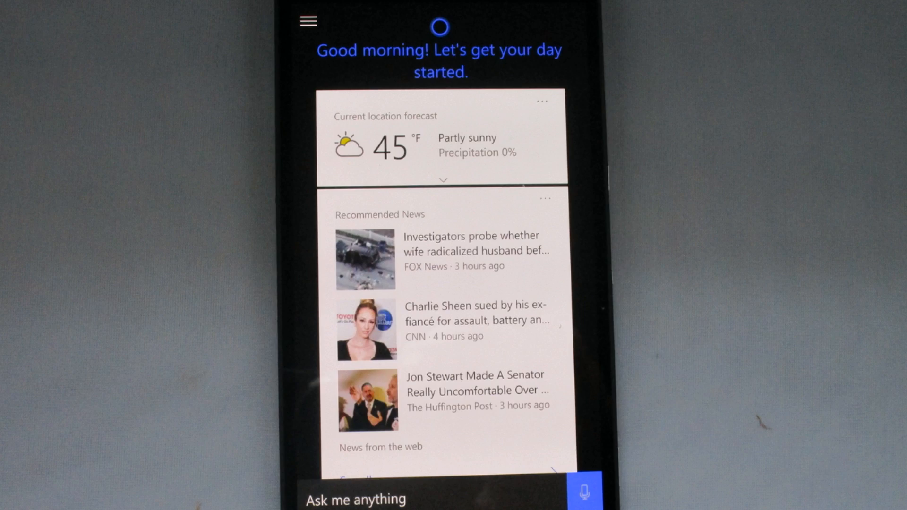
# Step: Show Cortana's navigation menu with Home, Notebook, Reminders, Help and Feedback
pyautogui.click(308, 21)
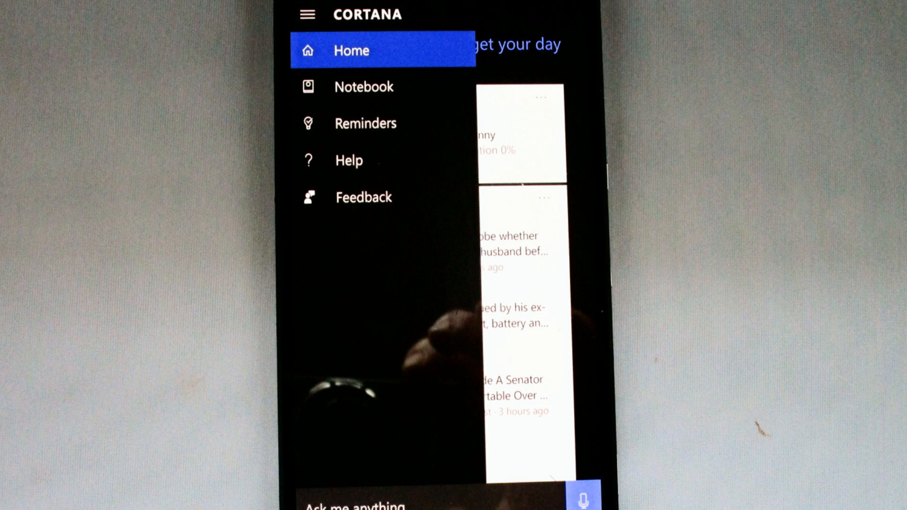
# Step: Go to Notebook and reach Quiet hours, set 11:00 PM–8:00 AM with automatic rules every day
pyautogui.click(363, 86)
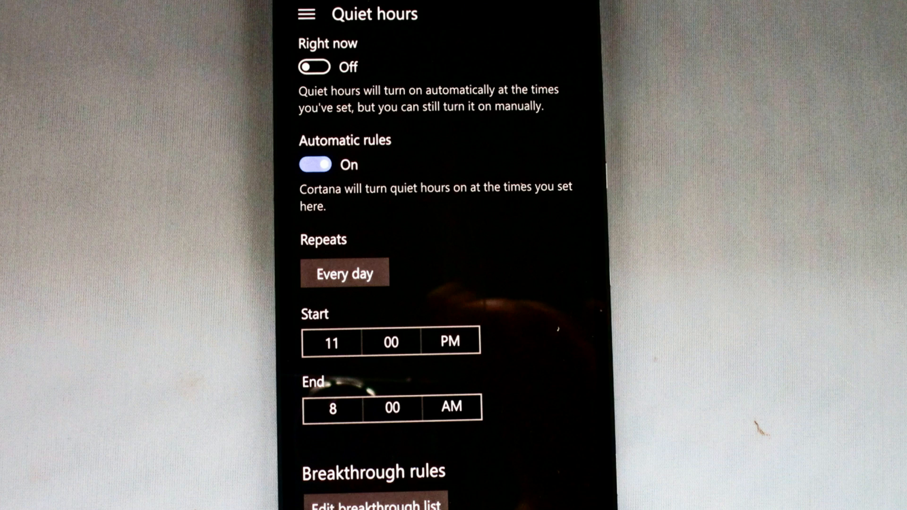
# Step: Change the quiet hours end time from 8:00 AM to 7:00 AM
pyautogui.click(344, 272)
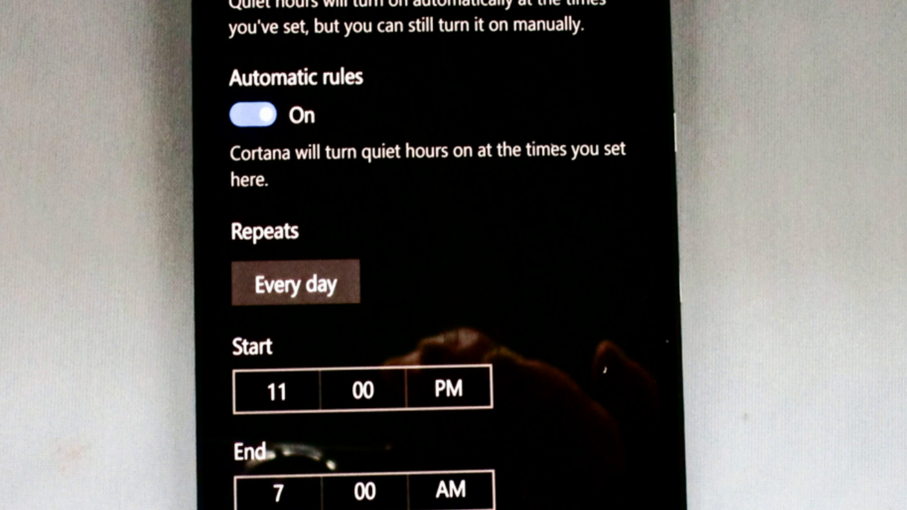
pyautogui.scroll(-3)
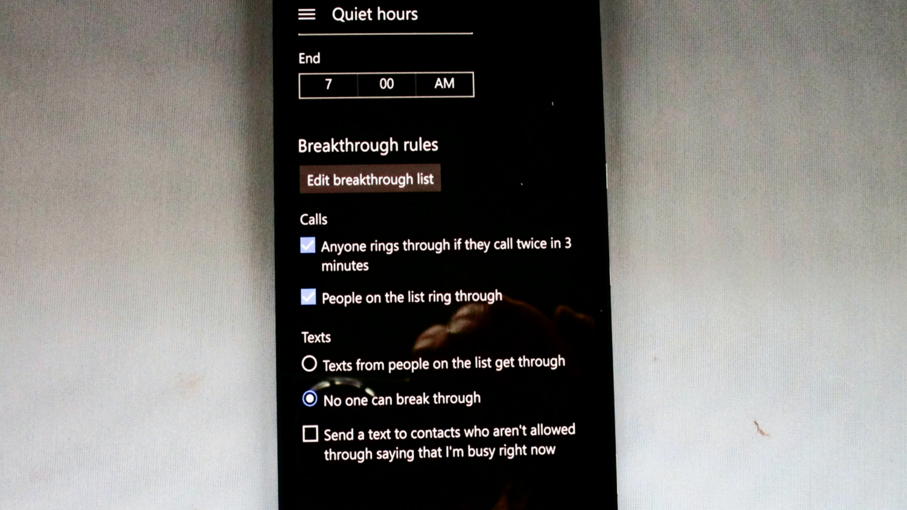
# Step: Add Test Contact to the breakthrough list alongside Home
pyautogui.click(369, 179)
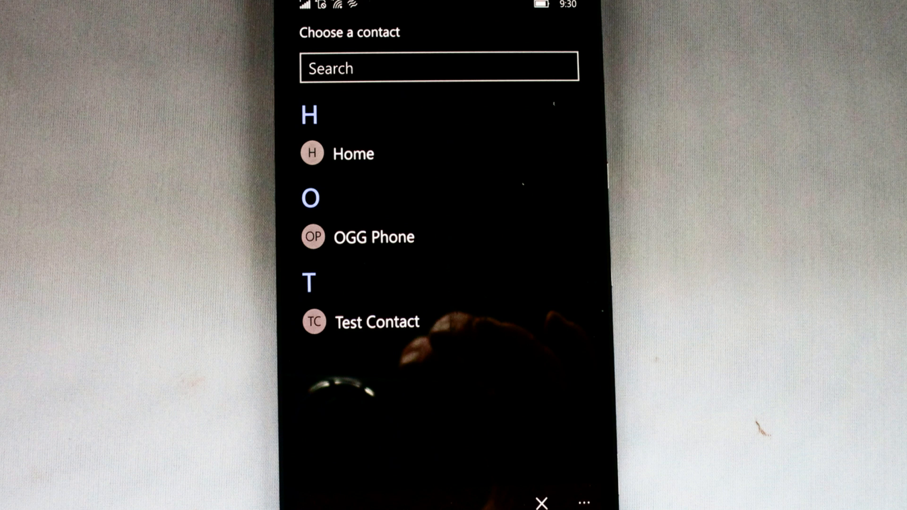
pyautogui.click(377, 321)
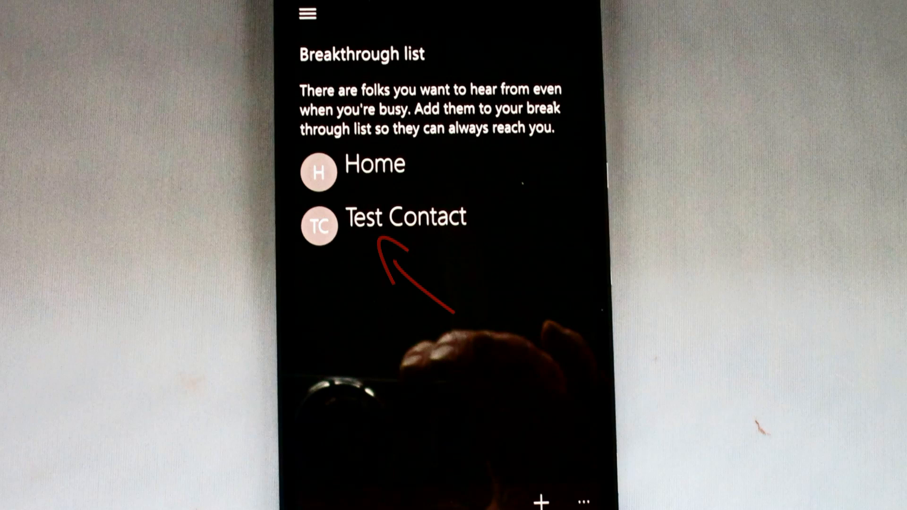